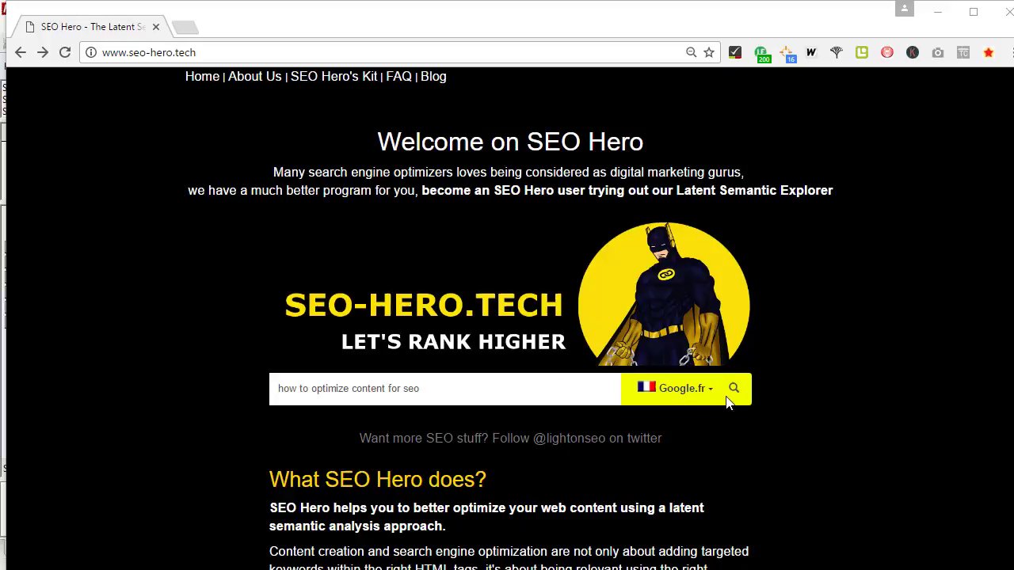
# Step: Run the latent semantic analysis for 'how to optimize content for seo' on Google.fr and review the results
pyautogui.click(733, 388)
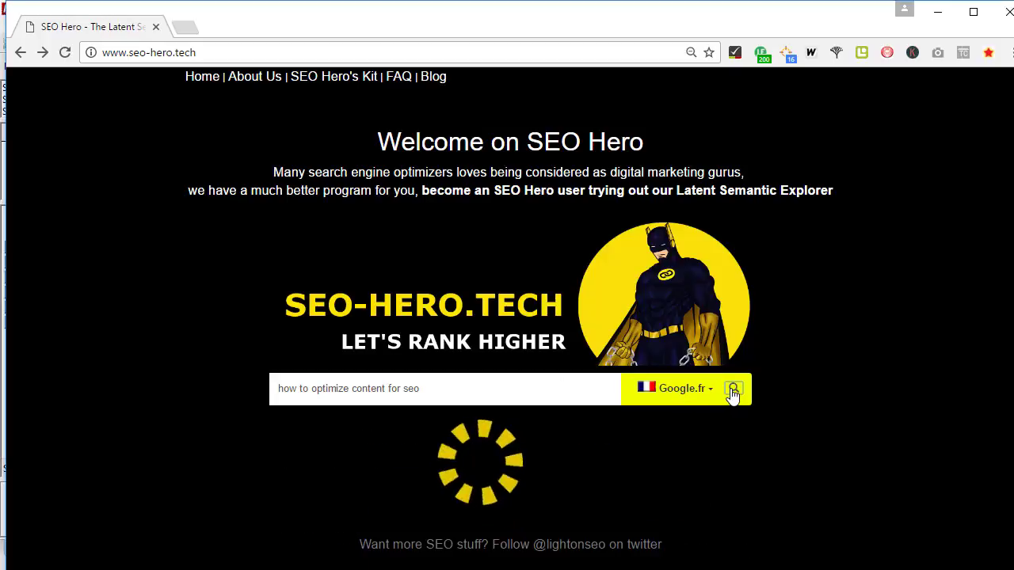
pyautogui.click(733, 388)
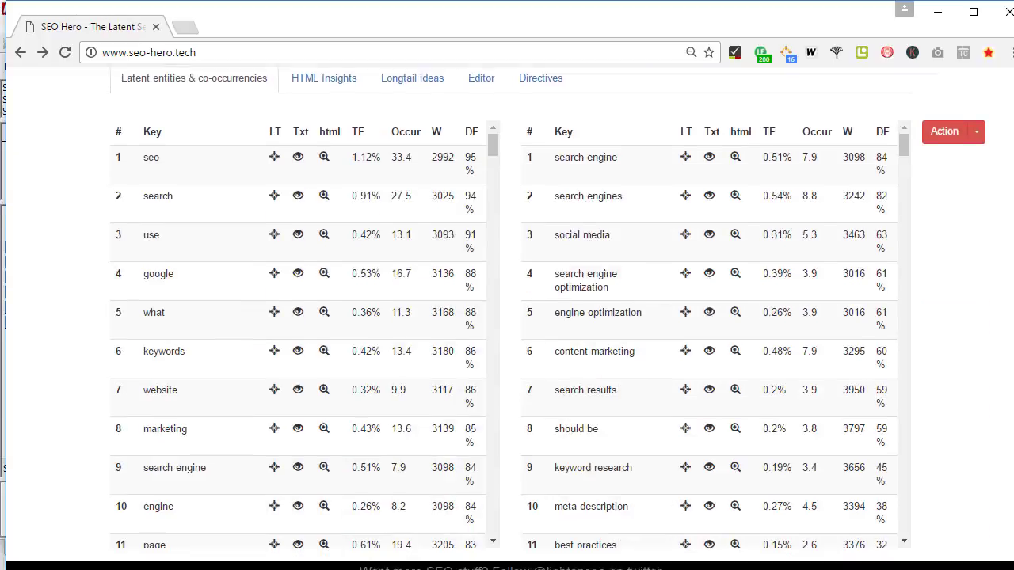
pyautogui.scroll(-3)
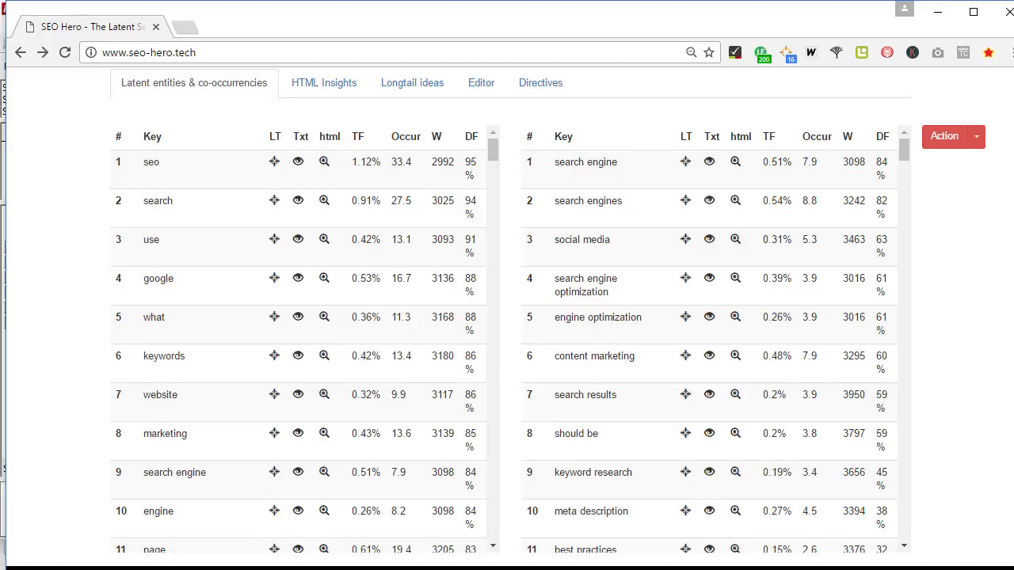
pyautogui.moveTo(990, 307)
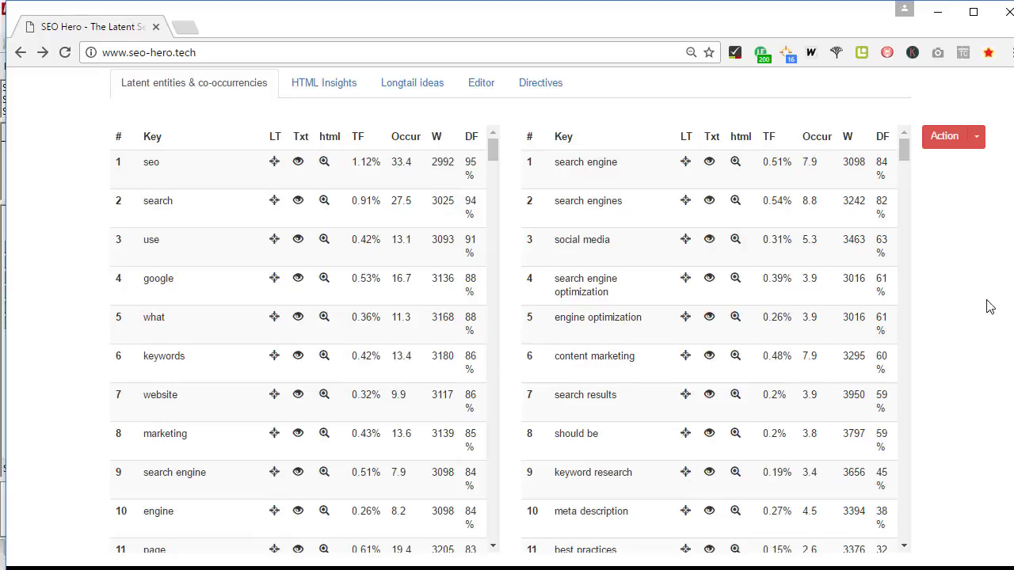
pyautogui.moveTo(426, 134)
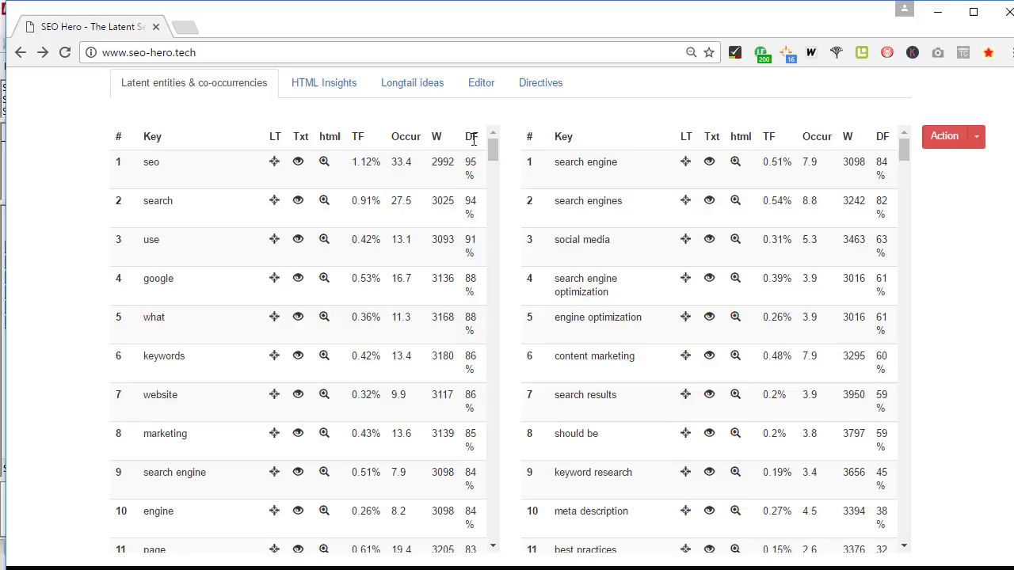
pyautogui.moveTo(475, 150)
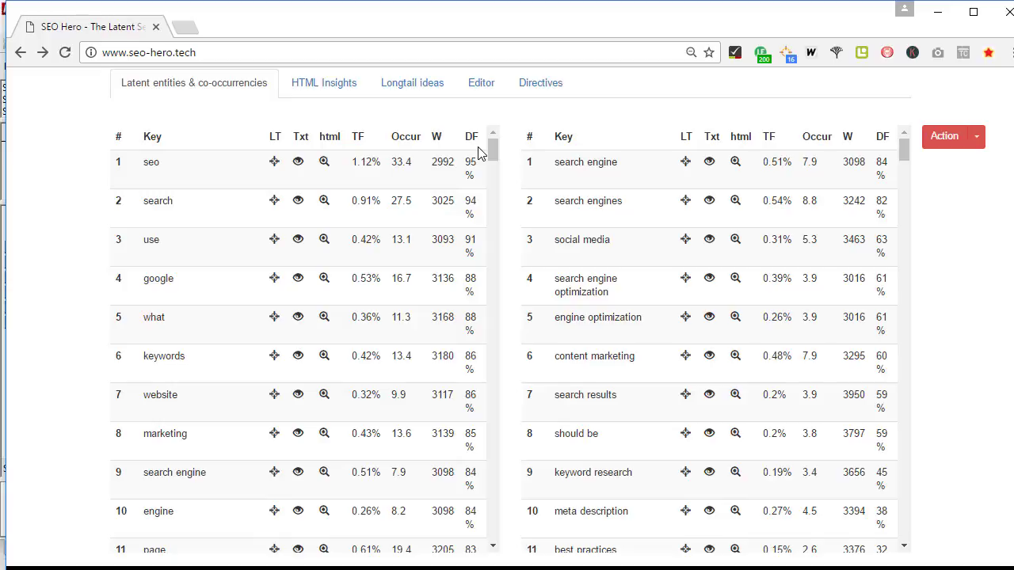
pyautogui.moveTo(243, 277)
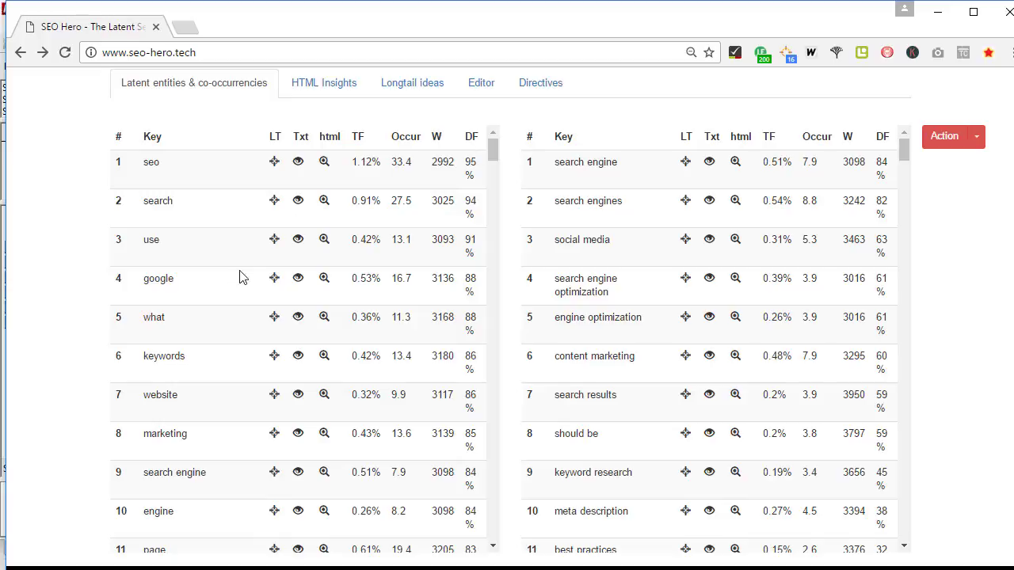
pyautogui.moveTo(146, 286)
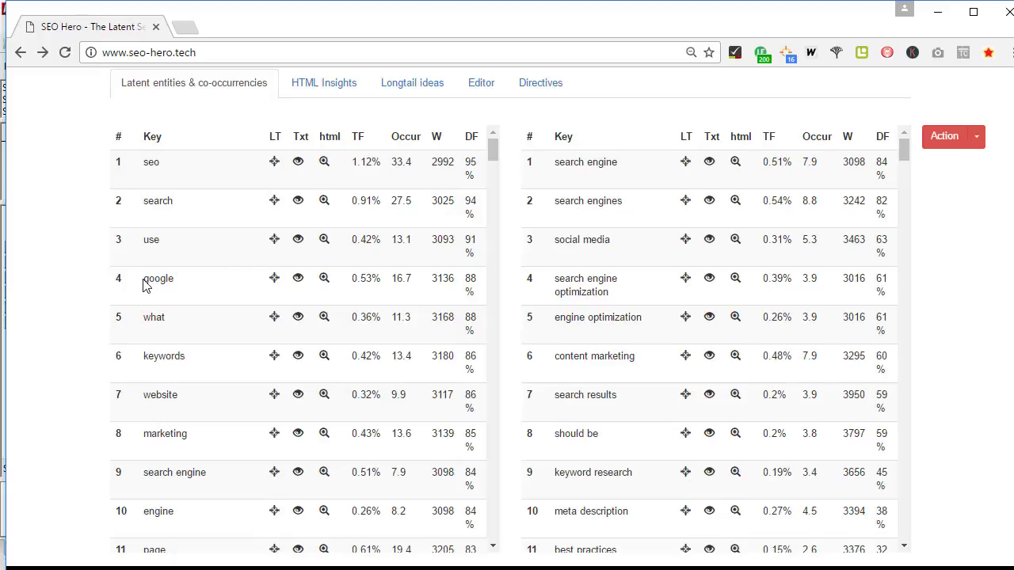
pyautogui.moveTo(501, 295)
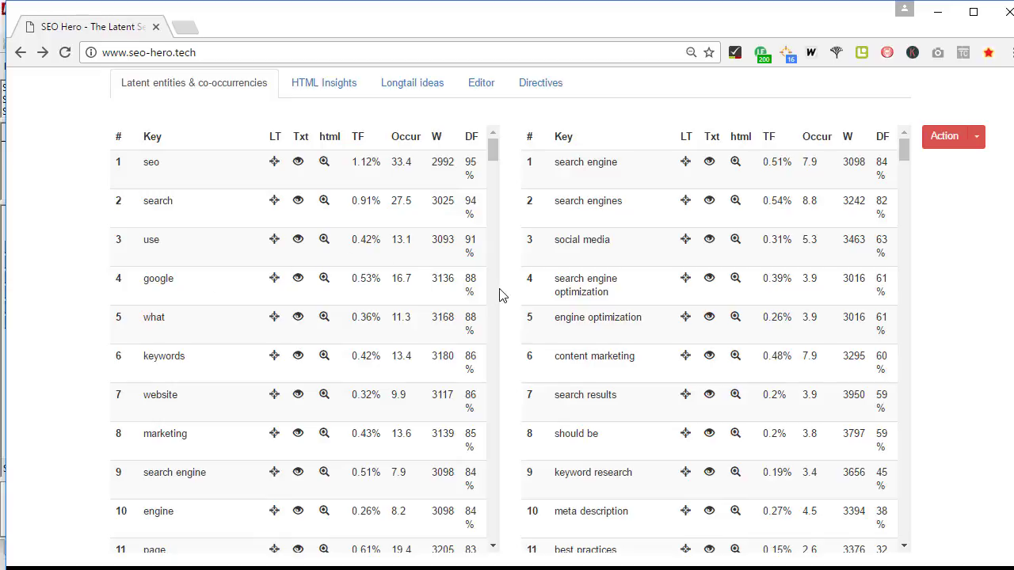
pyautogui.moveTo(478, 287)
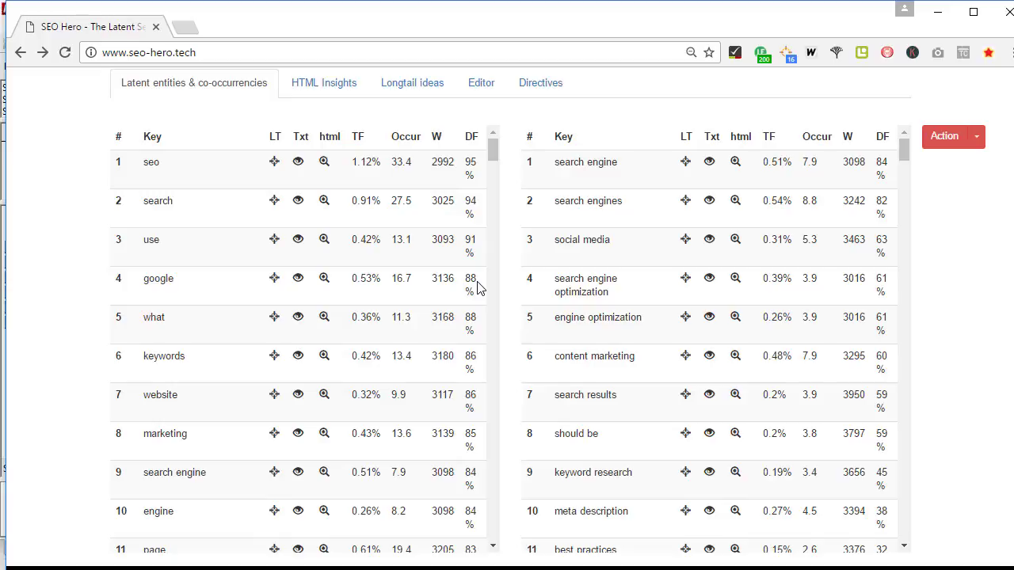
pyautogui.moveTo(483, 274)
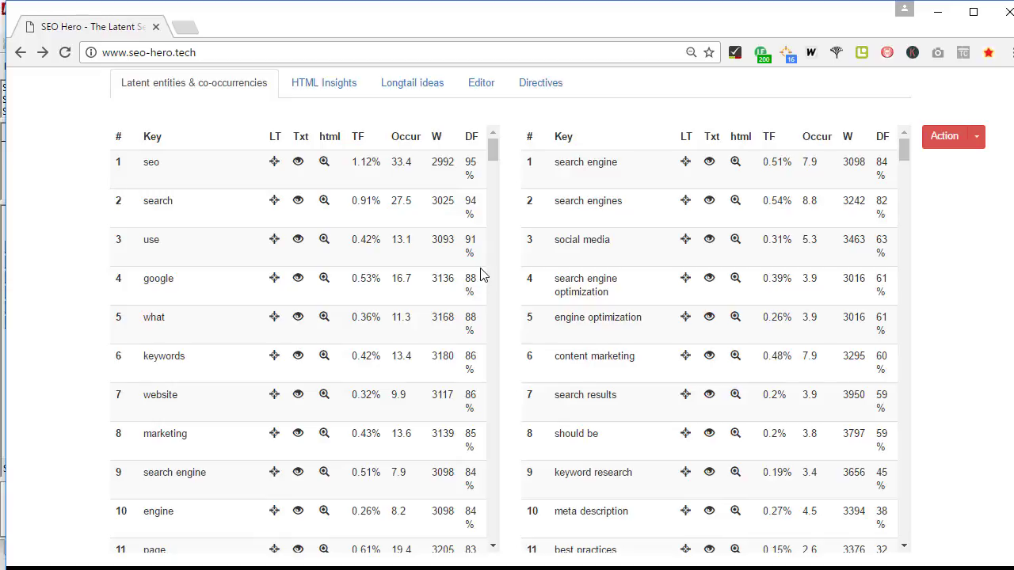
pyautogui.moveTo(426, 141)
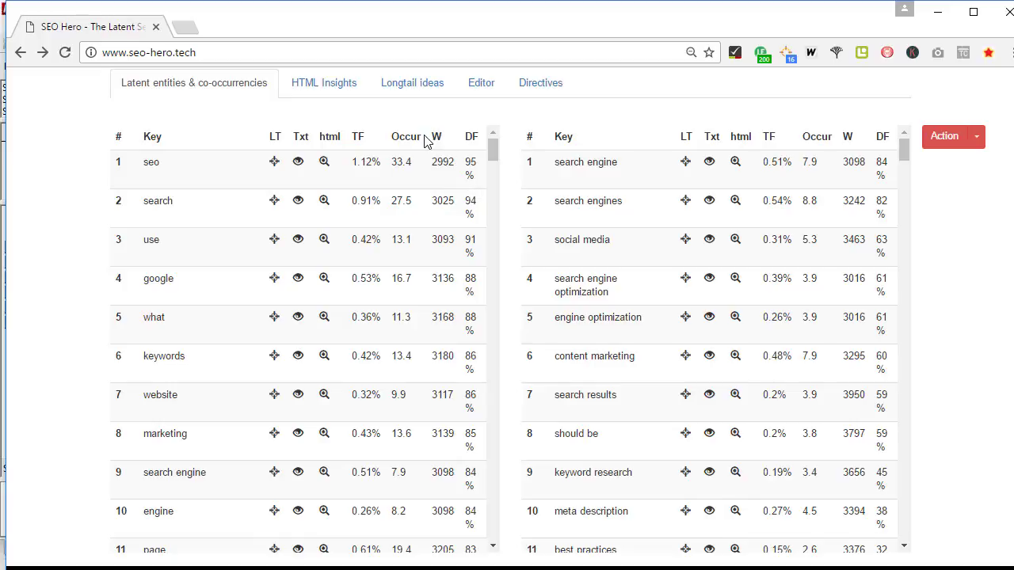
pyautogui.moveTo(435, 141)
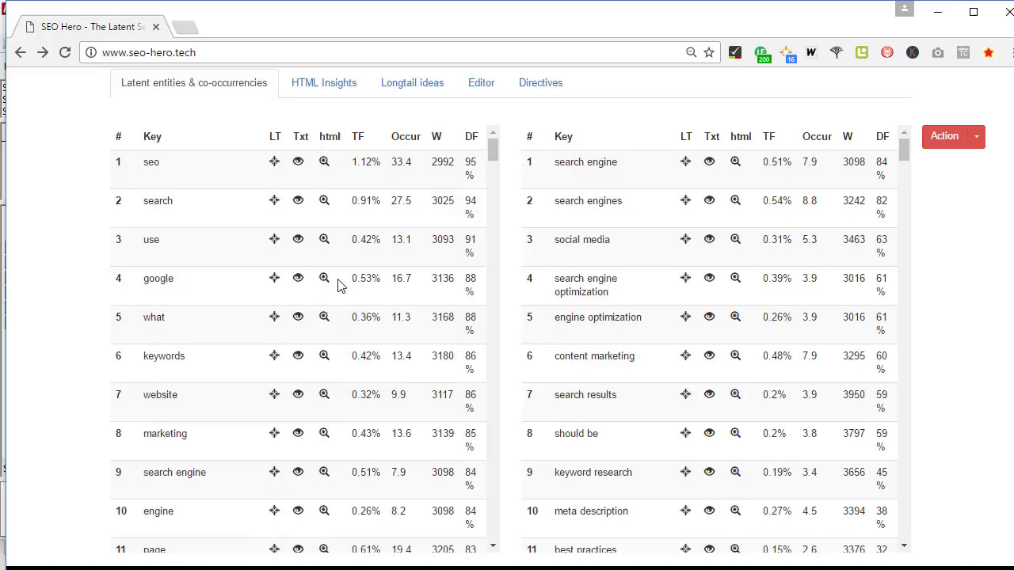
pyautogui.moveTo(441, 281)
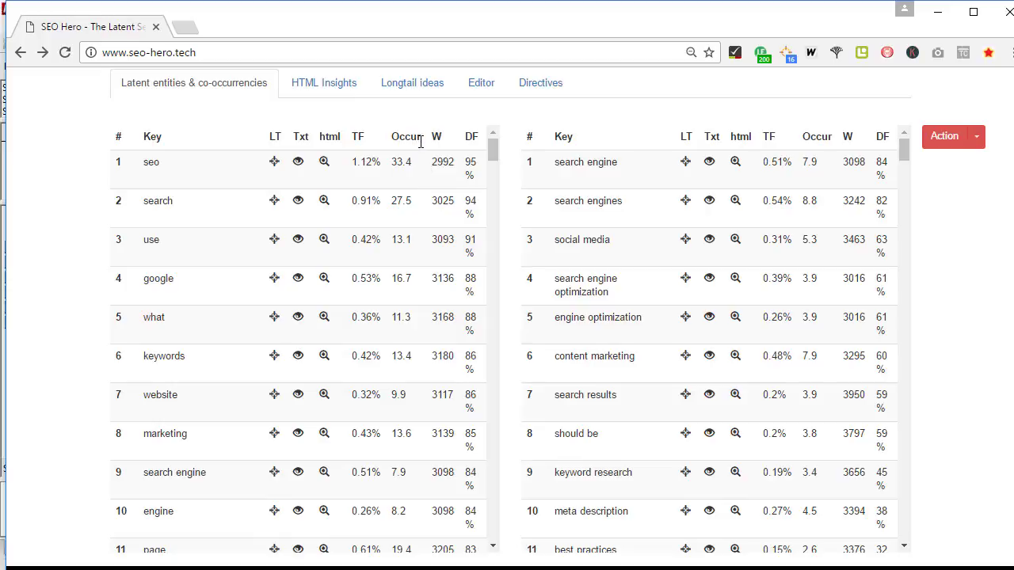
pyautogui.moveTo(424, 149)
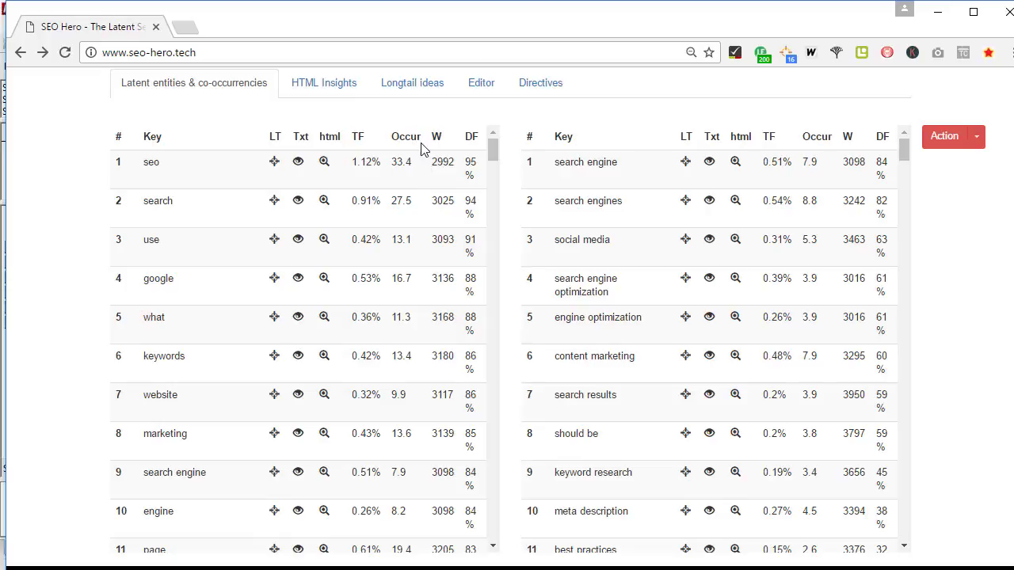
pyautogui.moveTo(408, 258)
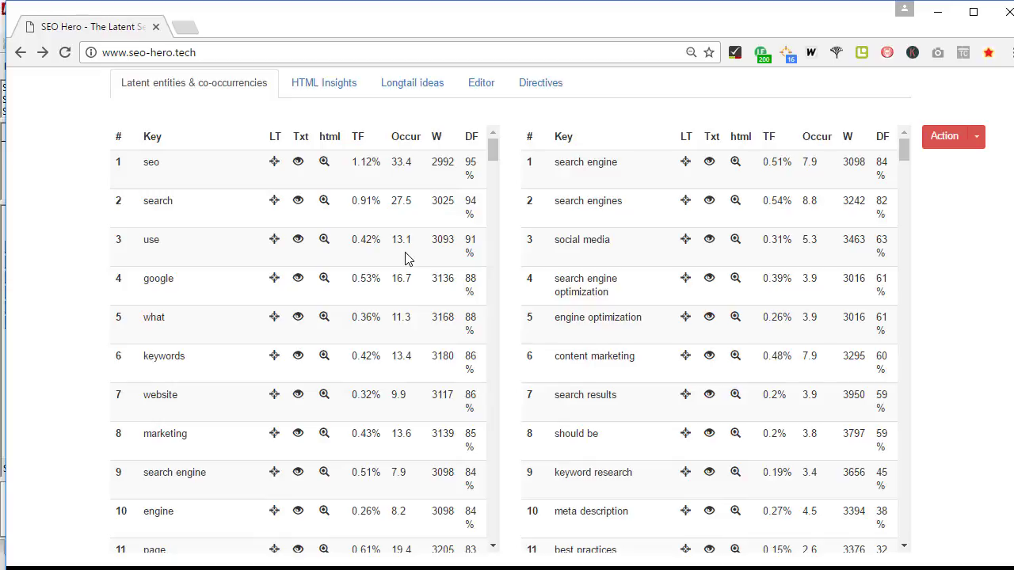
pyautogui.moveTo(411, 194)
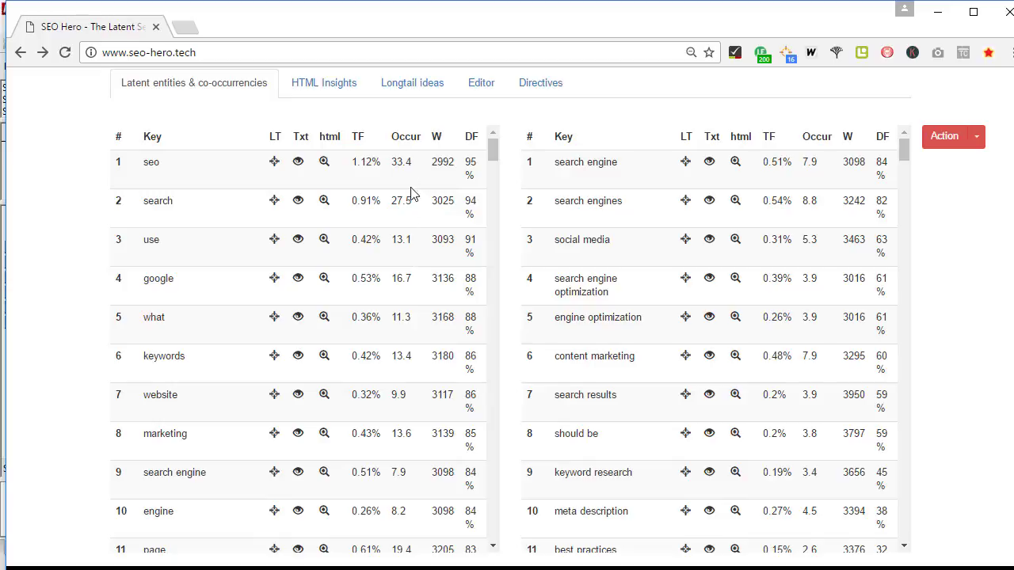
pyautogui.moveTo(358, 152)
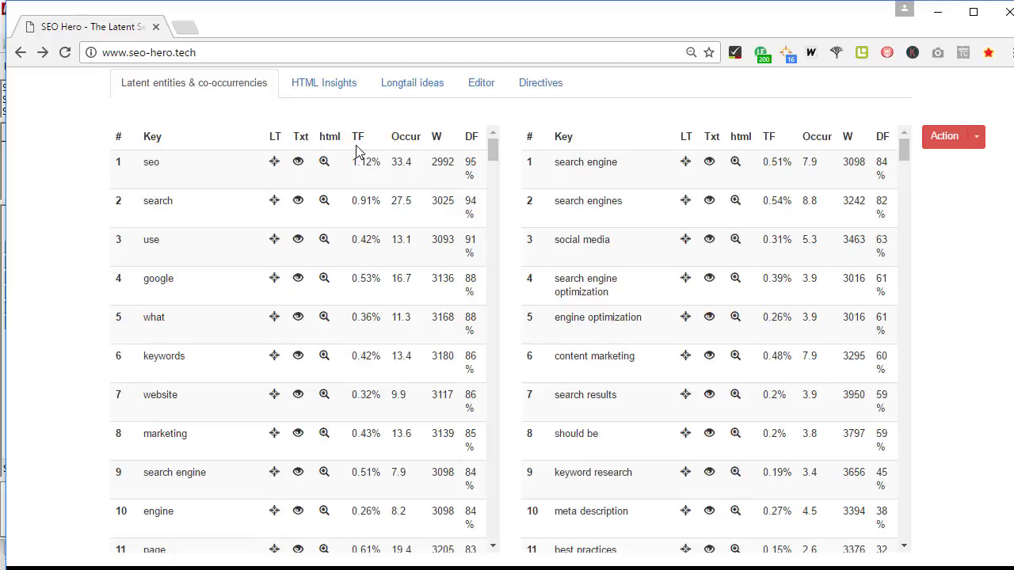
pyautogui.moveTo(329, 150)
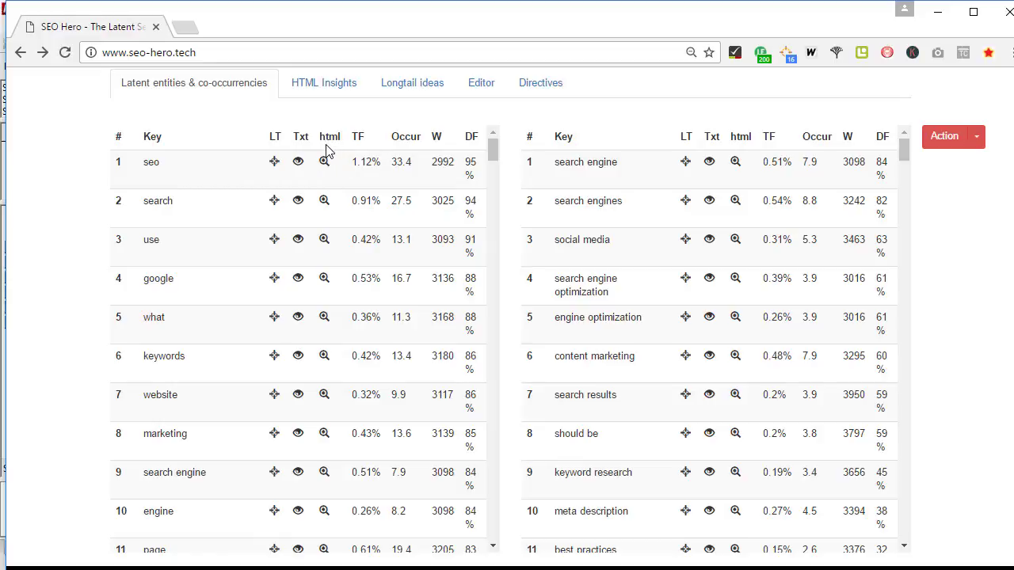
pyautogui.moveTo(321, 262)
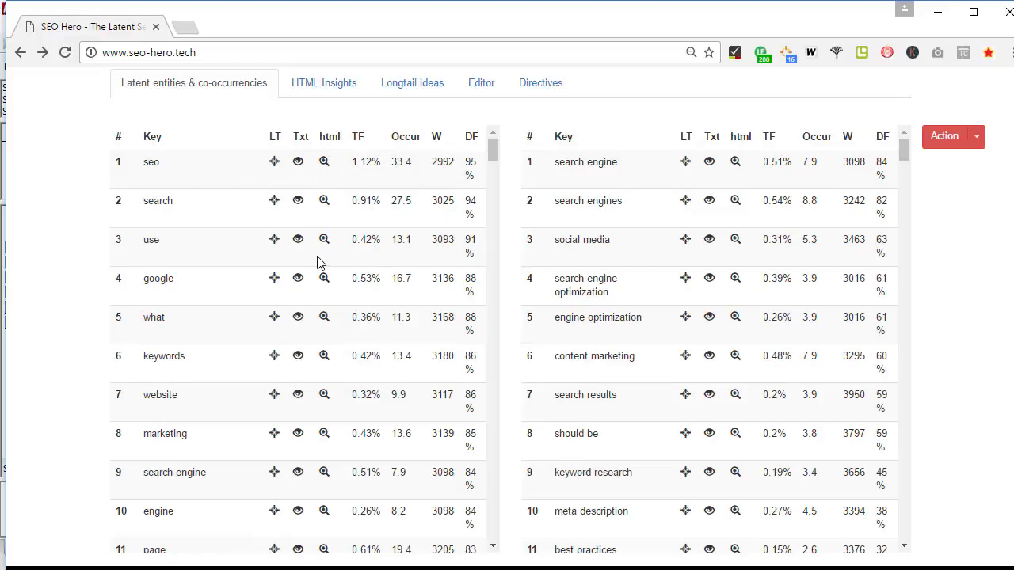
pyautogui.moveTo(336, 245)
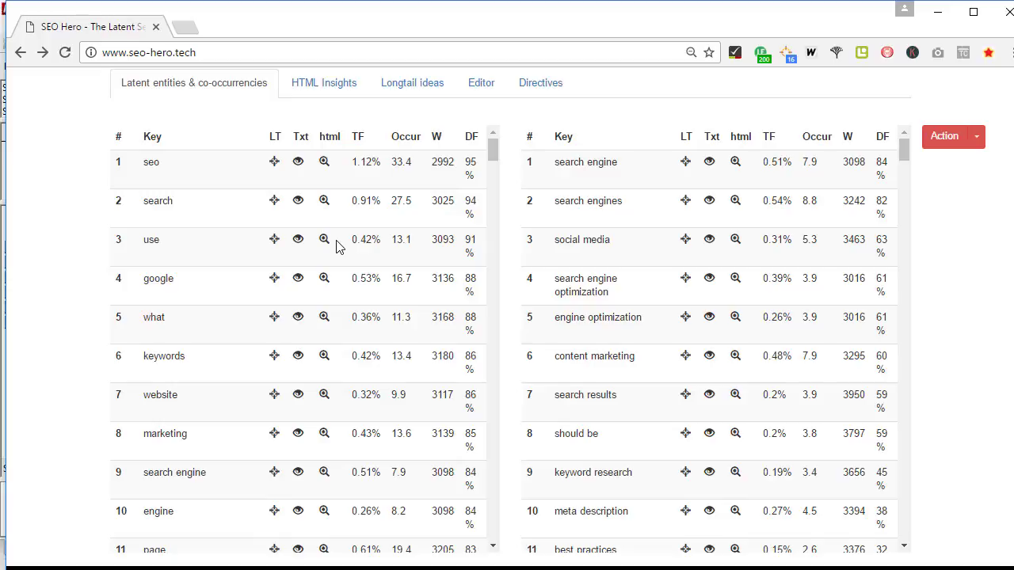
pyautogui.moveTo(298, 288)
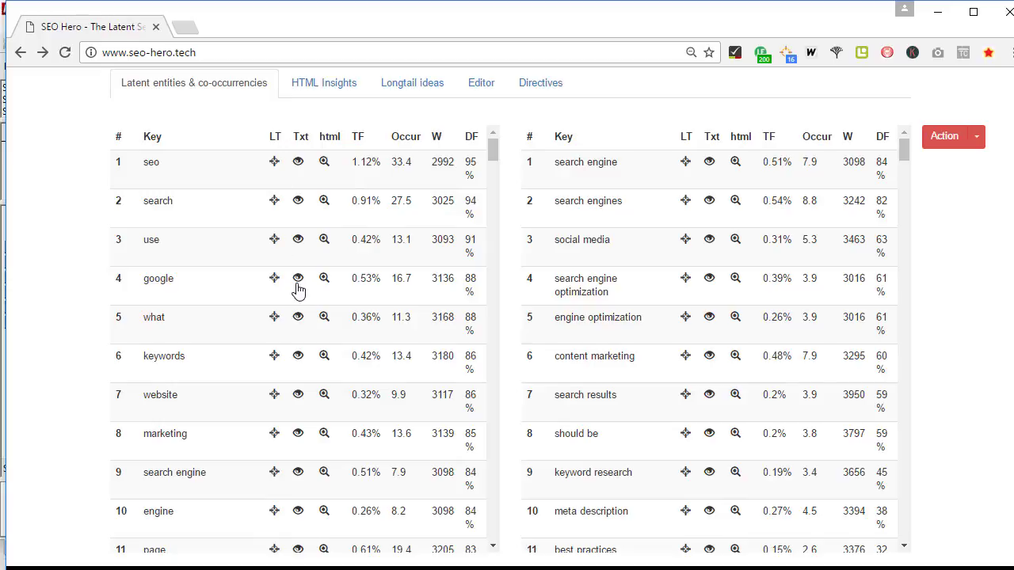
pyautogui.moveTo(300, 284)
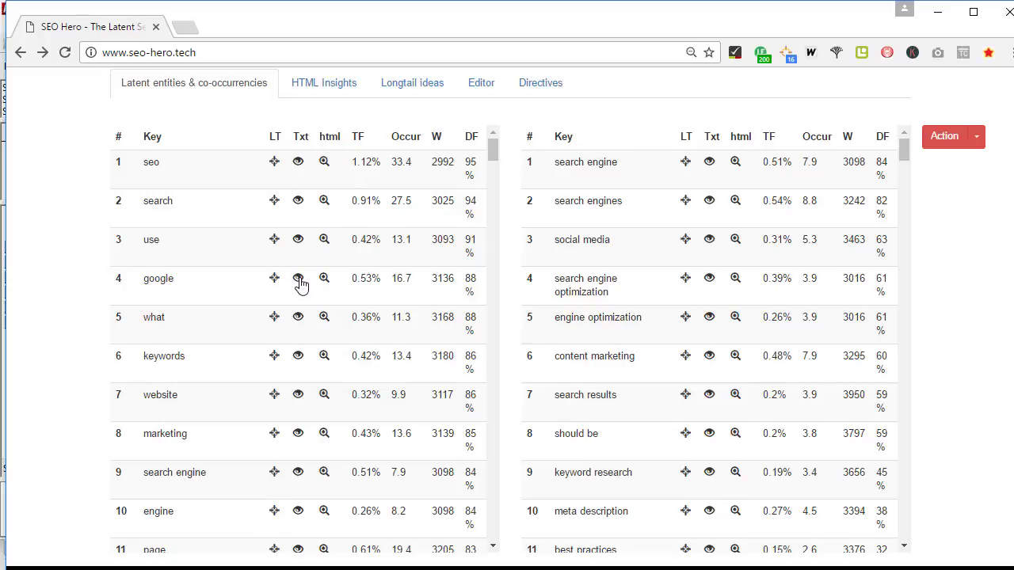
pyautogui.click(299, 278)
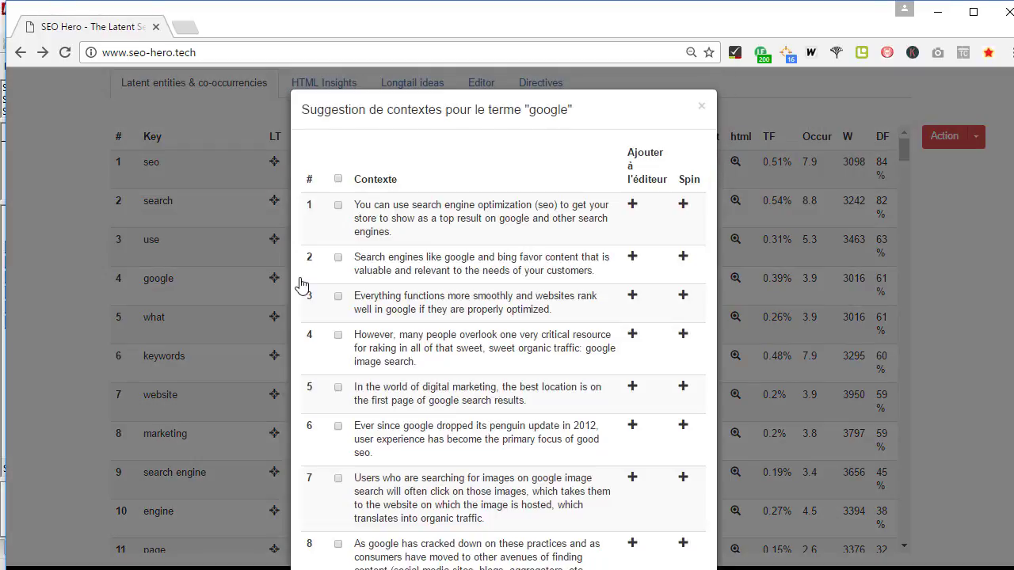
pyautogui.moveTo(633, 202)
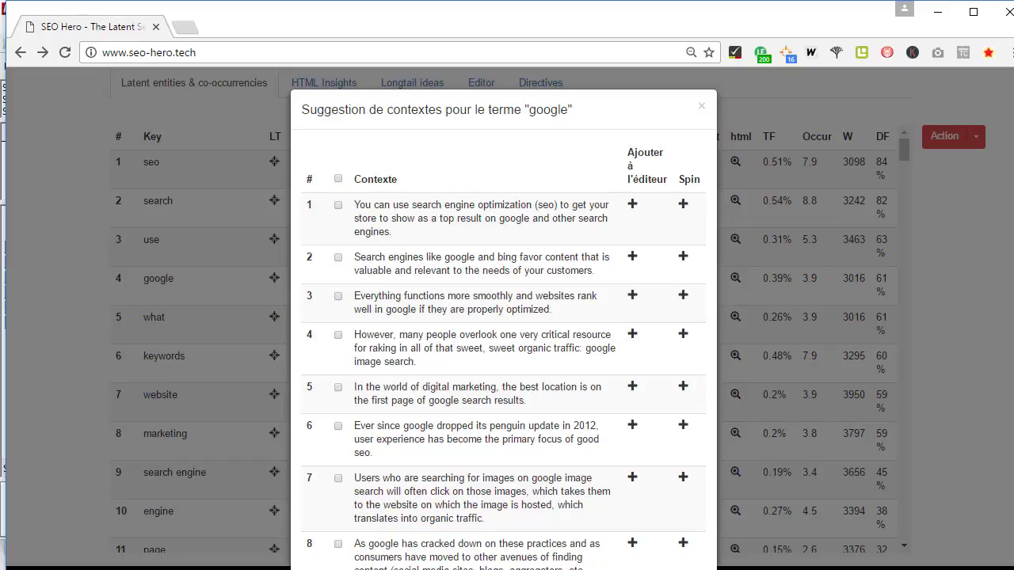
pyautogui.scroll(-3)
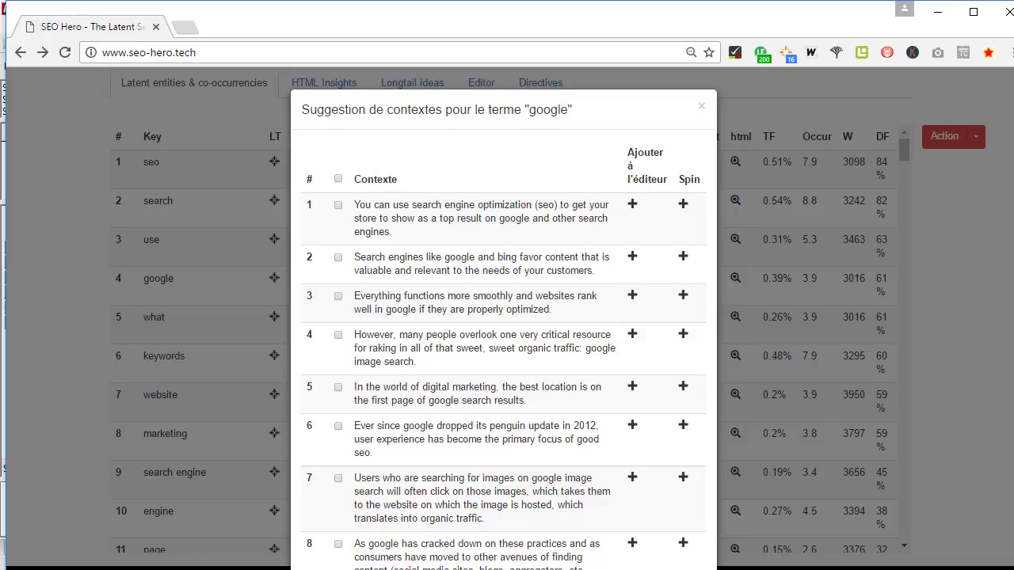
pyautogui.moveTo(600, 194)
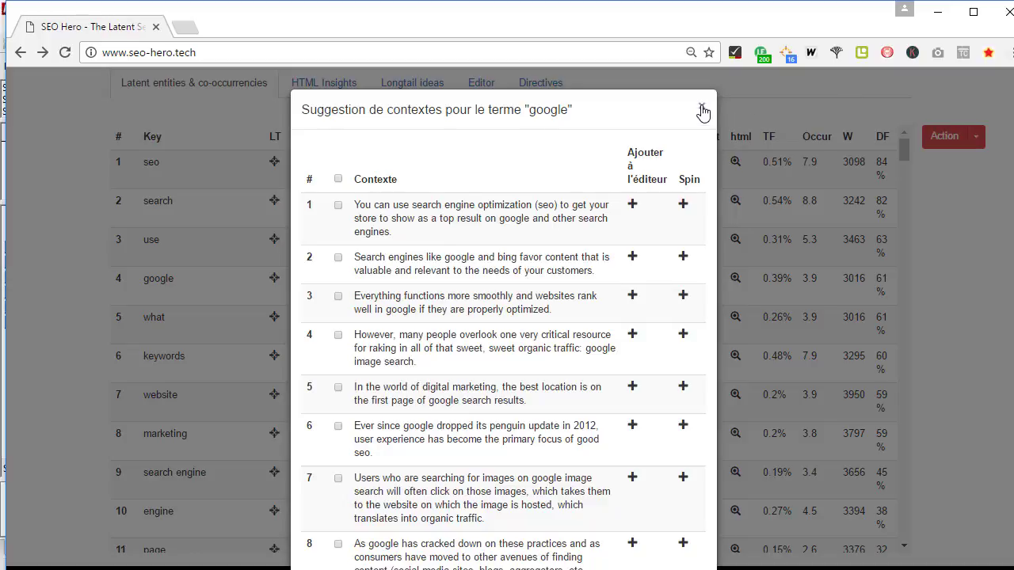
pyautogui.click(702, 109)
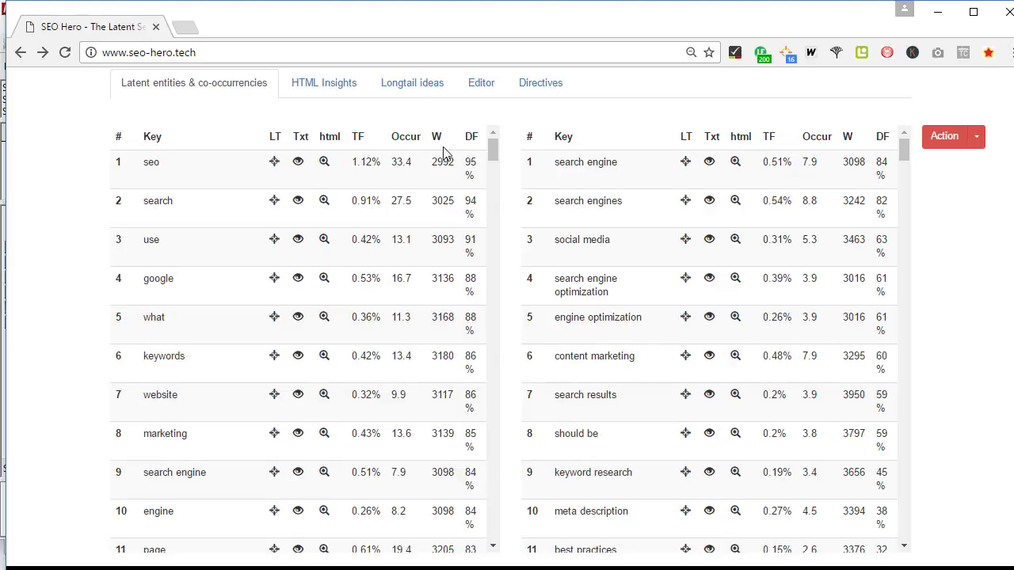
pyautogui.moveTo(277, 152)
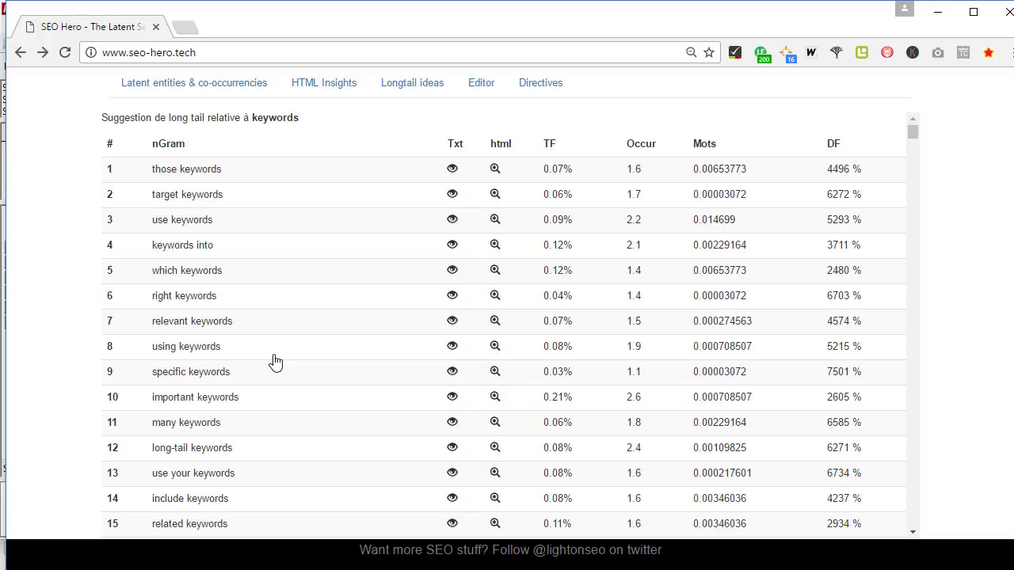
pyautogui.moveTo(224, 105)
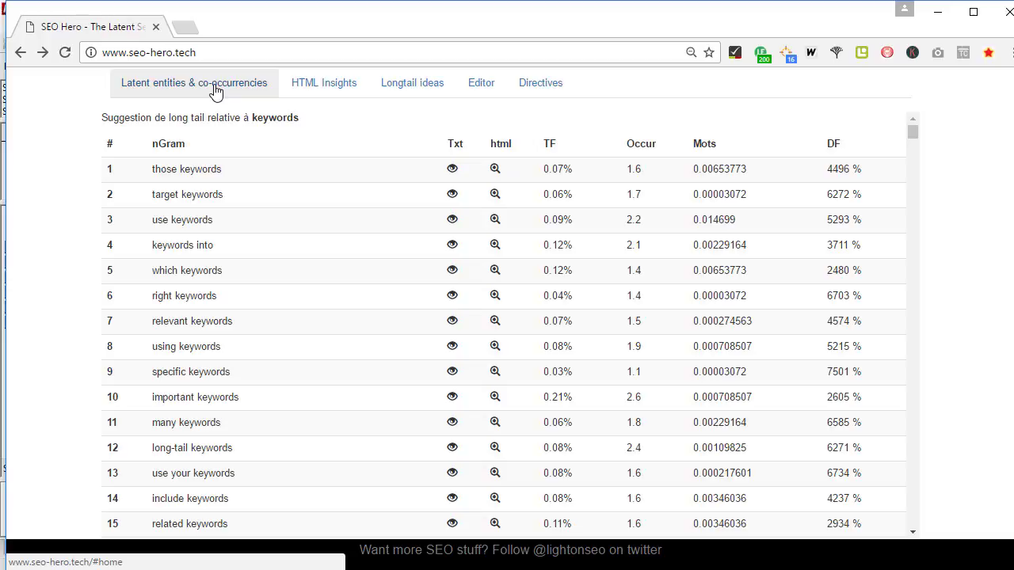
pyautogui.click(194, 82)
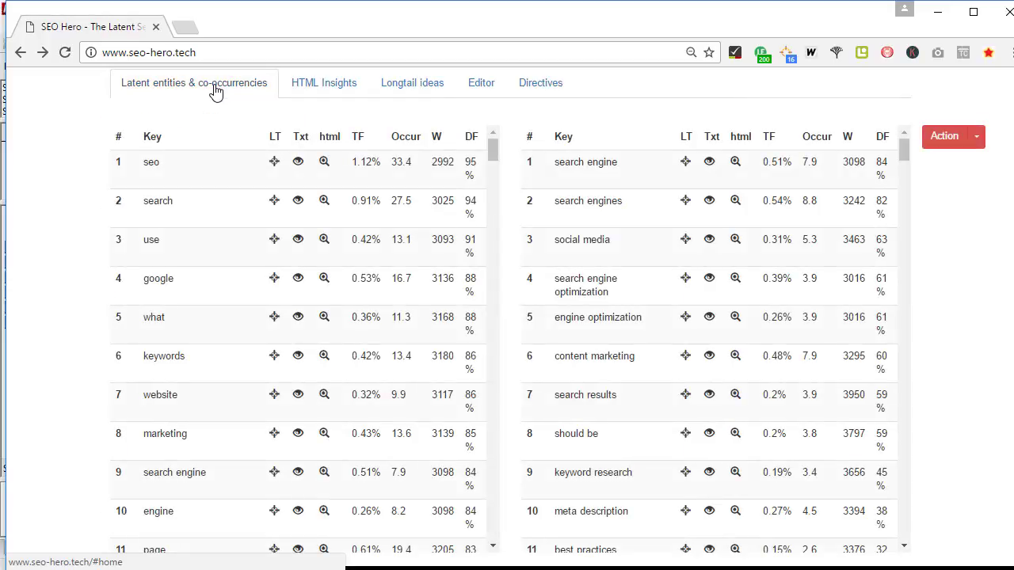